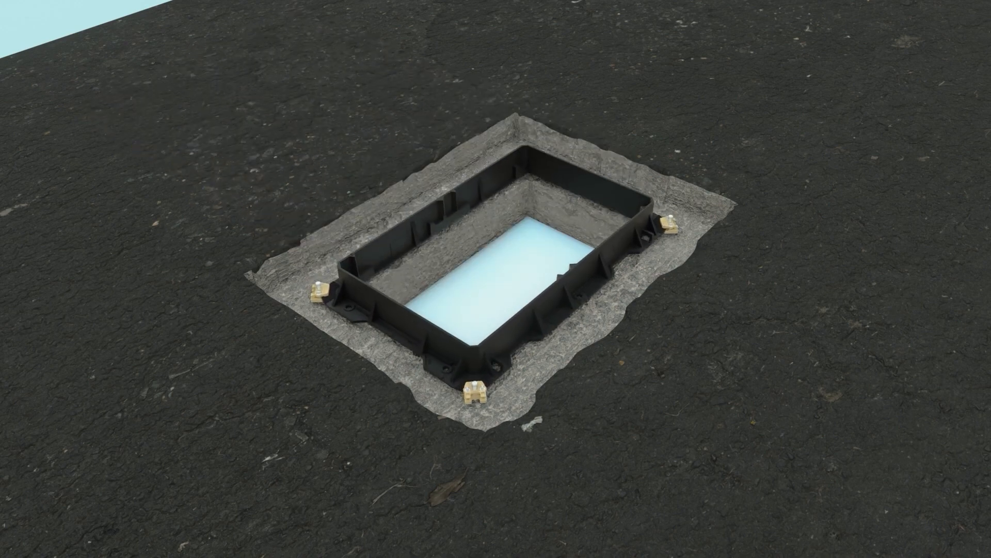
{"action": "left_click_drag", "start_coordinate": [495, 279], "coordinate": [496, 379]}
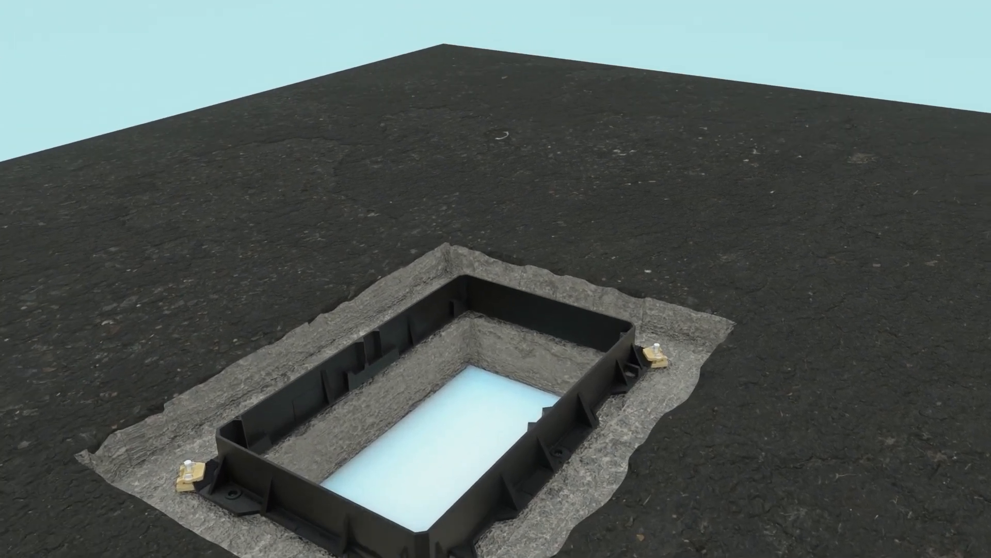